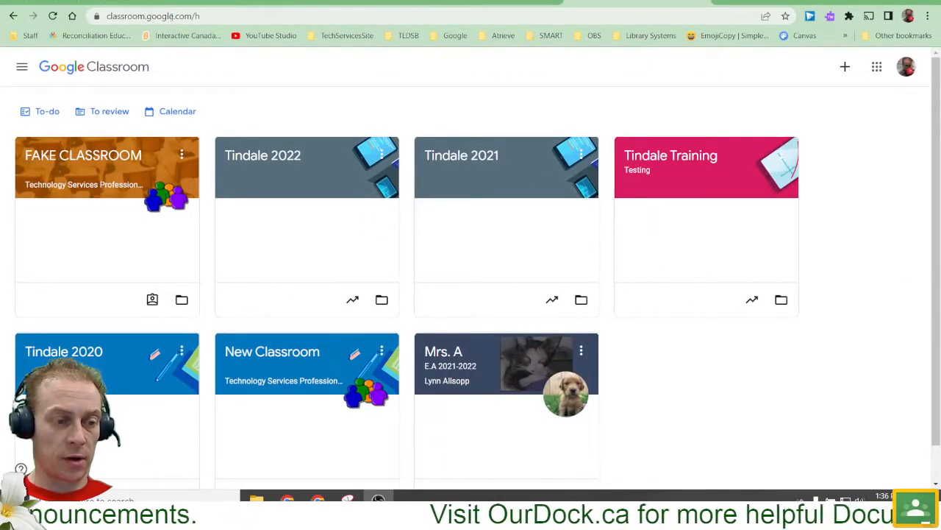
mouse_move(485, 175)
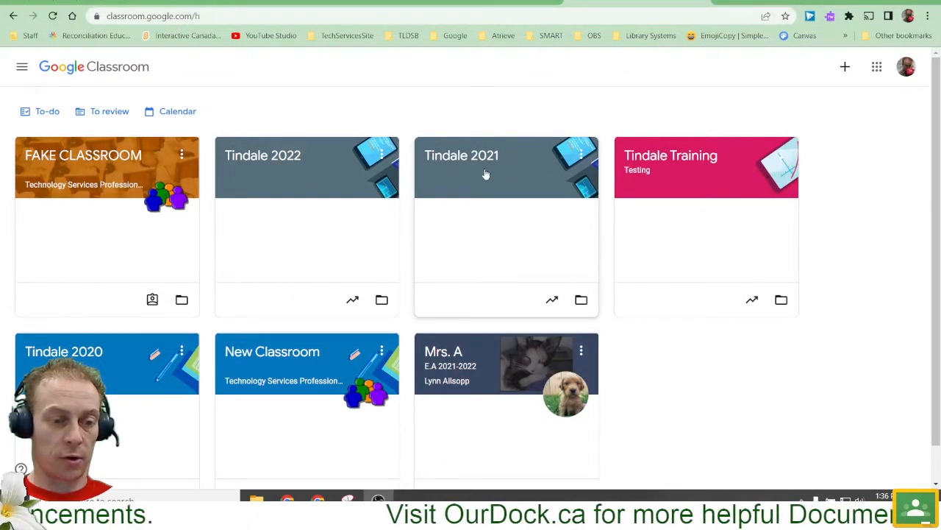
mouse_move(525, 161)
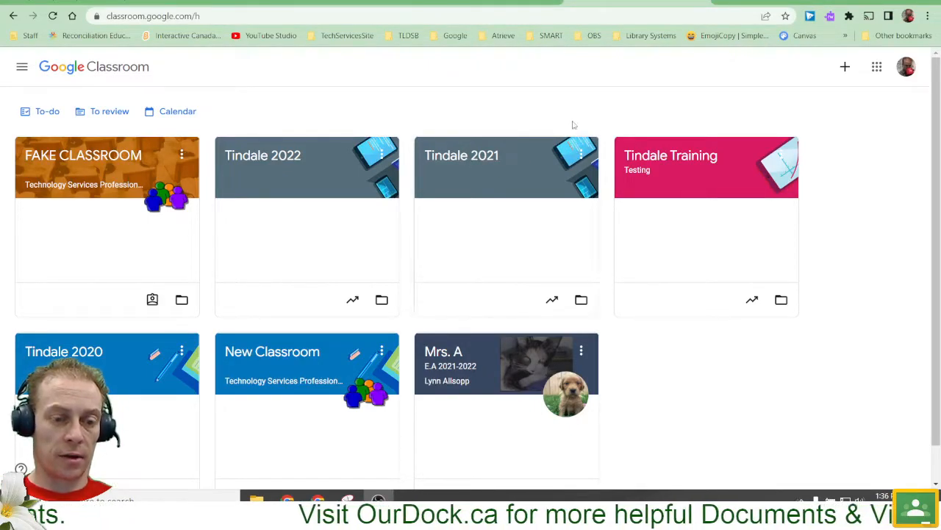
Step: Open the three-dot options menu on the Tindale 2021 class card
click(581, 155)
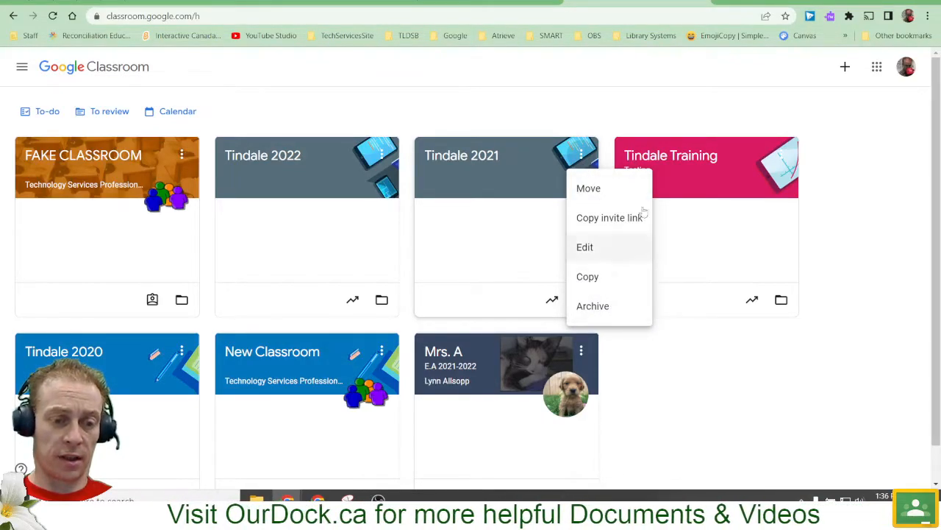
mouse_move(593, 306)
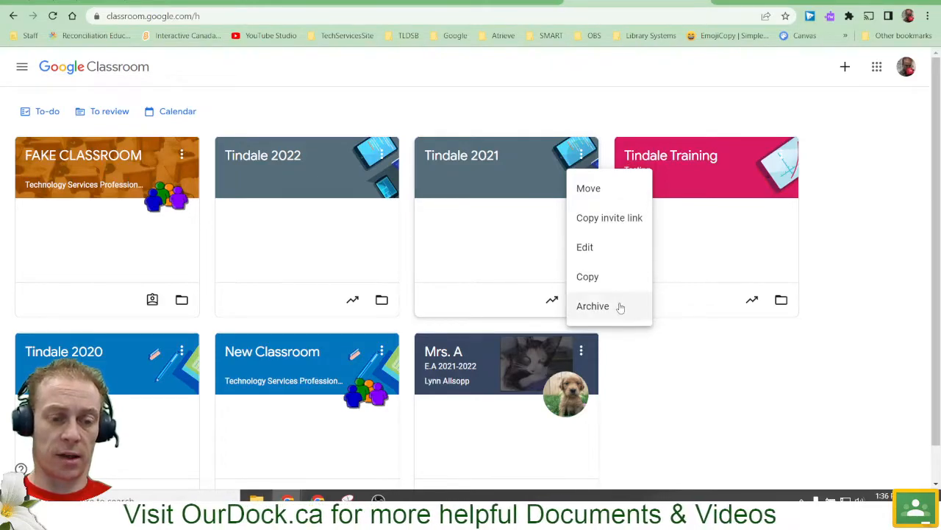
Step: Archive the Tindale 2021 class and confirm the archive dialog
click(593, 306)
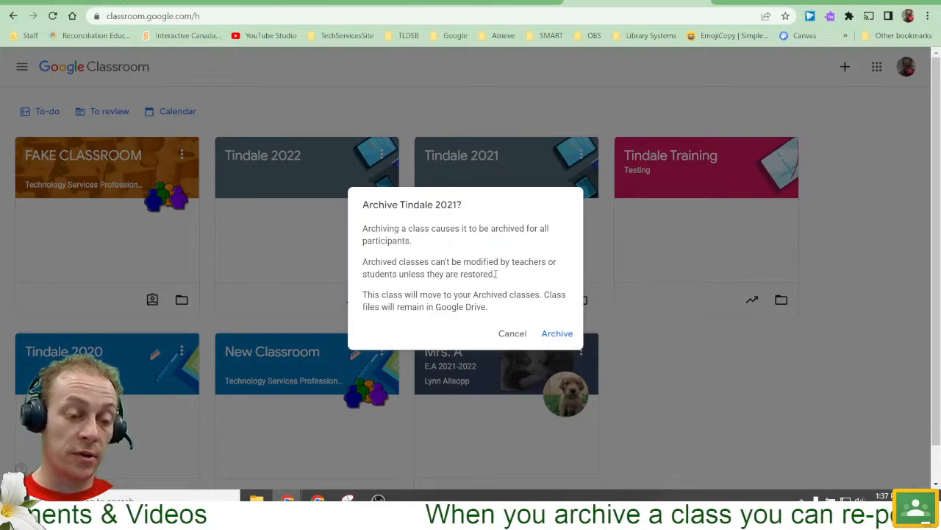
mouse_move(451, 330)
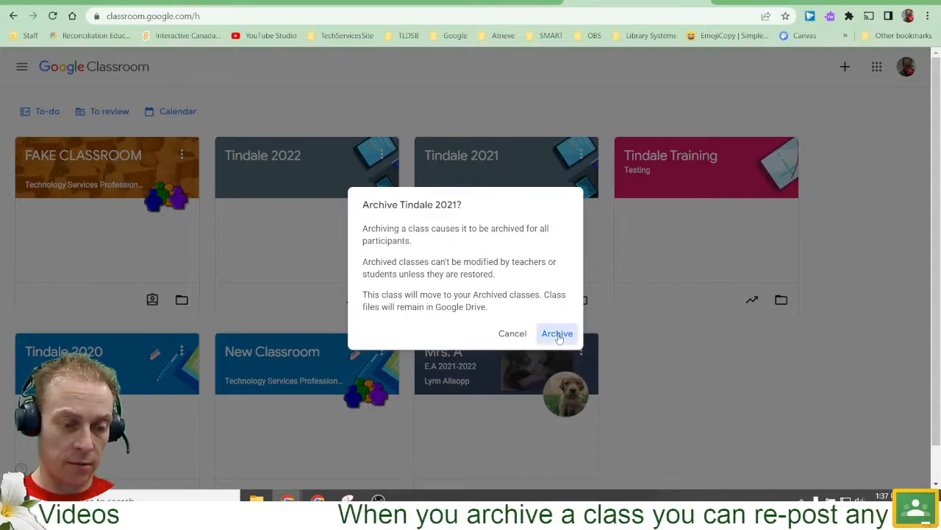
click(557, 334)
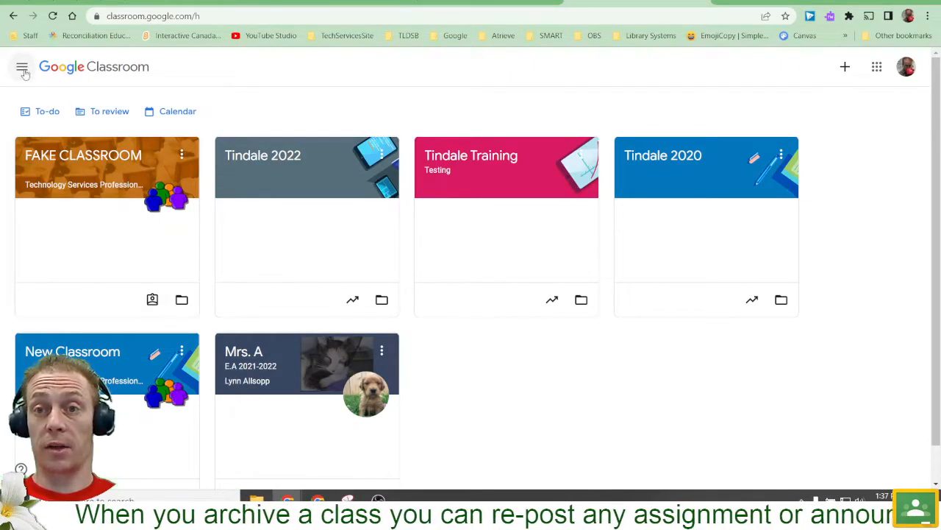
Step: Go to Archived classes from the side menu and scroll the list to find Tindale 2021
click(23, 67)
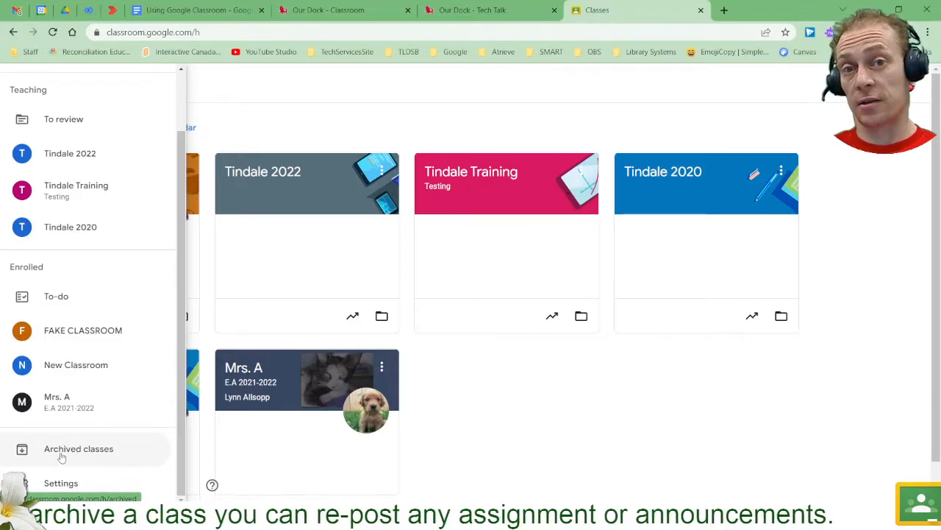
click(78, 448)
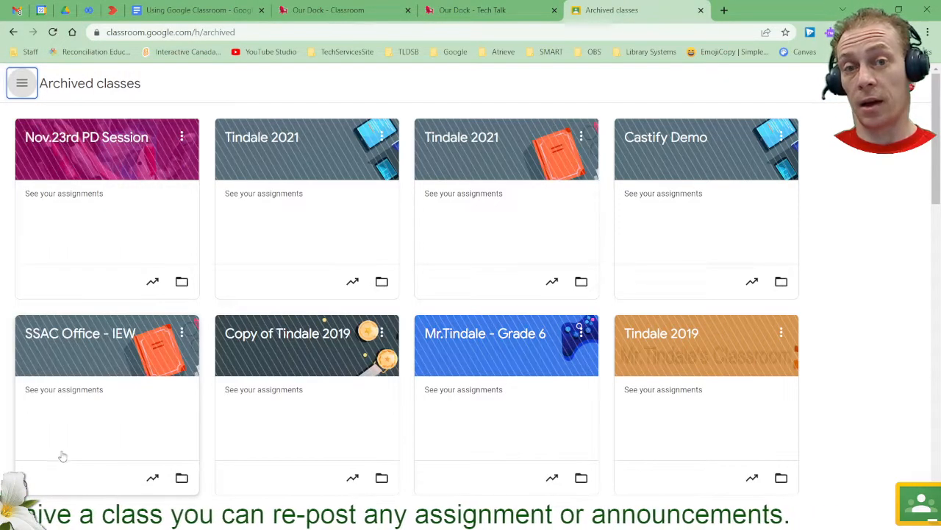
scroll(down, 3)
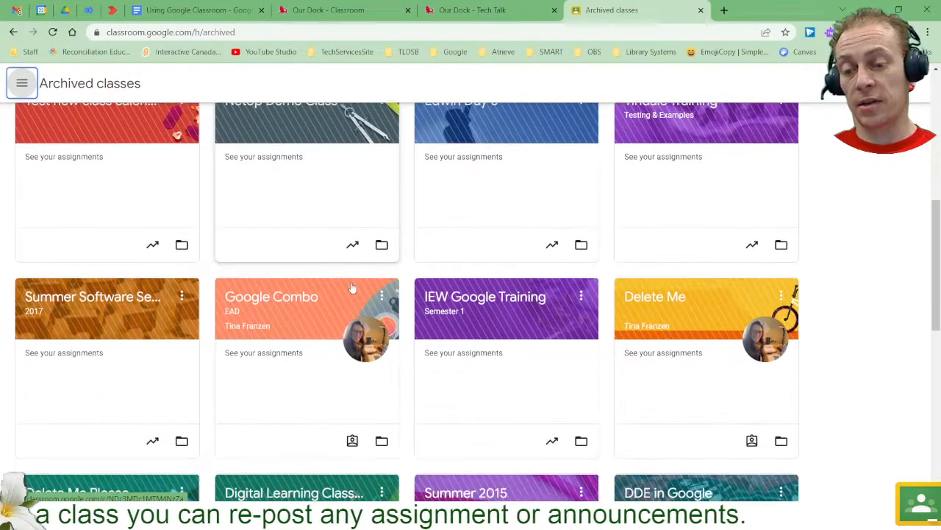
scroll(up, 3)
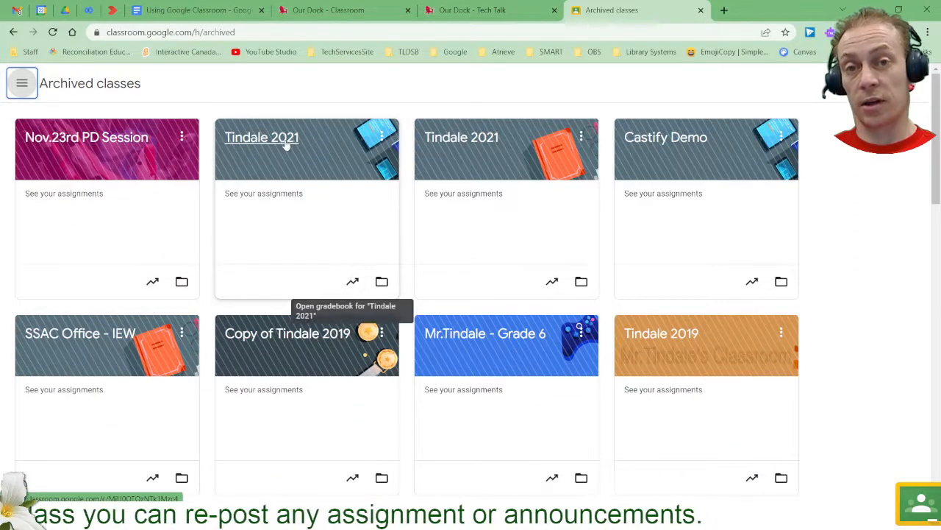
mouse_move(388, 139)
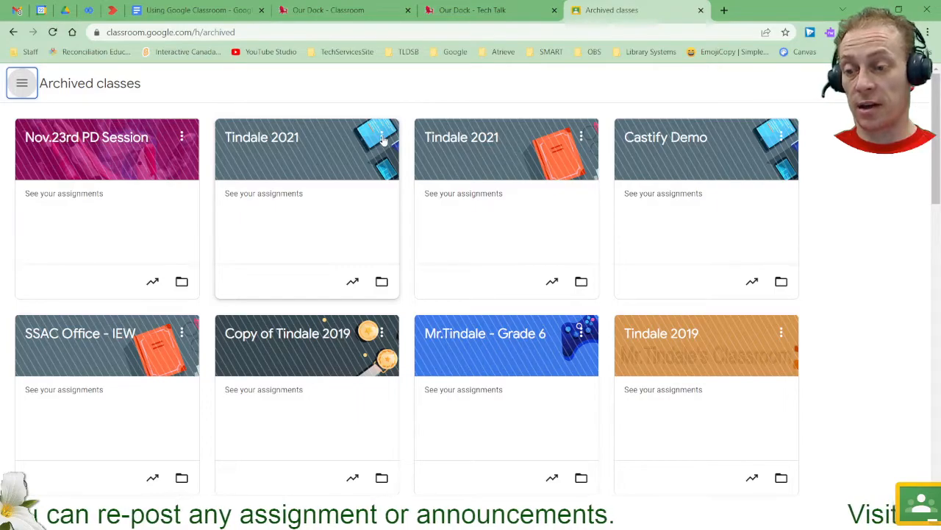
Step: View Restore and Delete options for archived Tindale 2021, then reopen the side menu
click(381, 136)
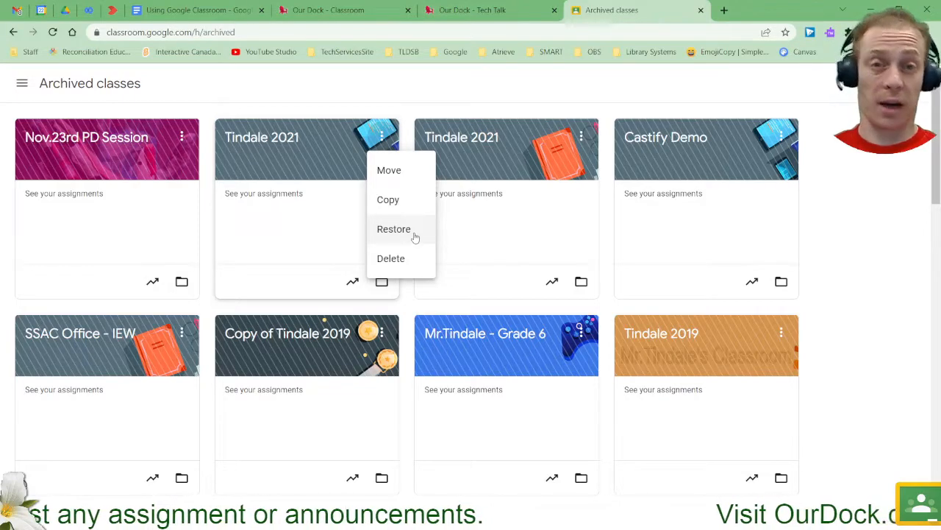
mouse_move(416, 245)
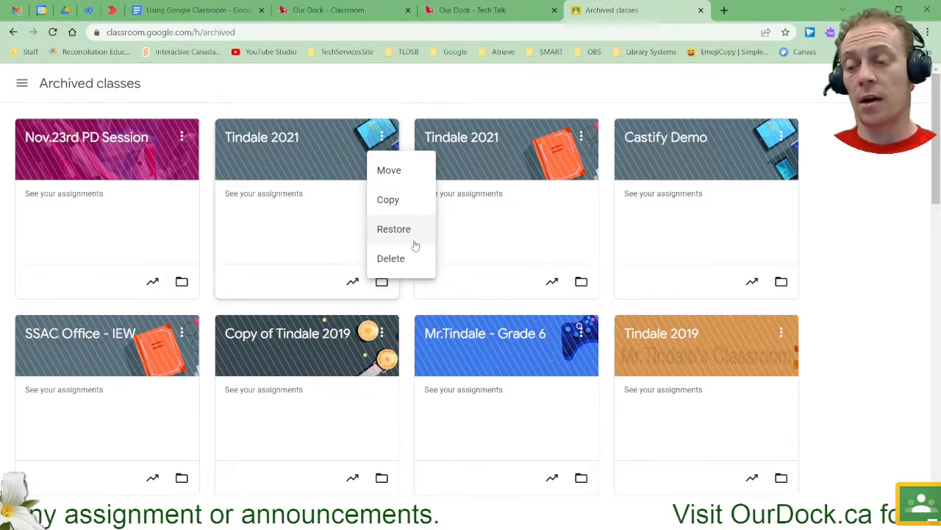
mouse_move(414, 260)
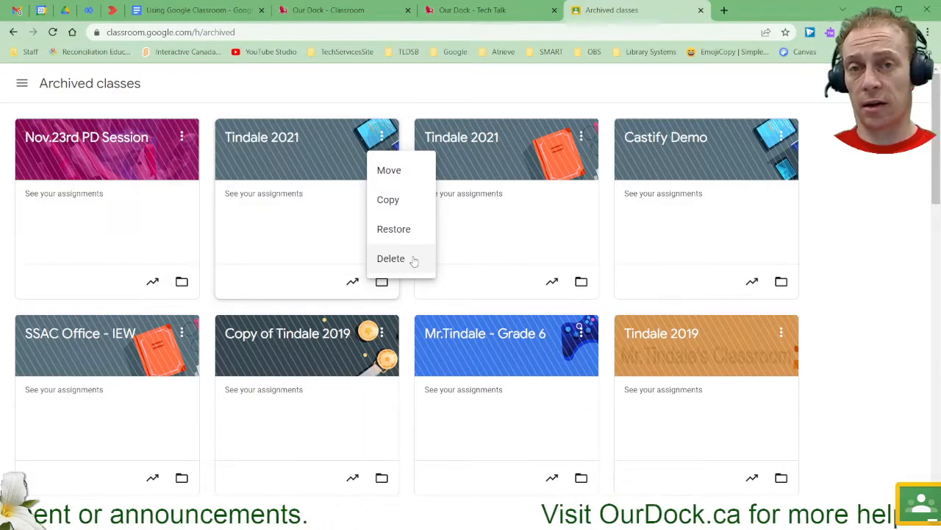
mouse_move(86, 137)
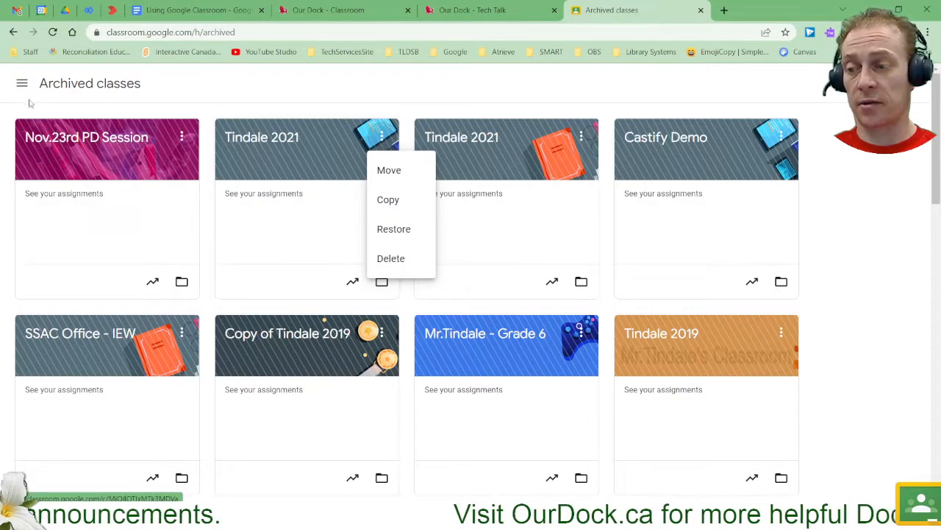
click(21, 82)
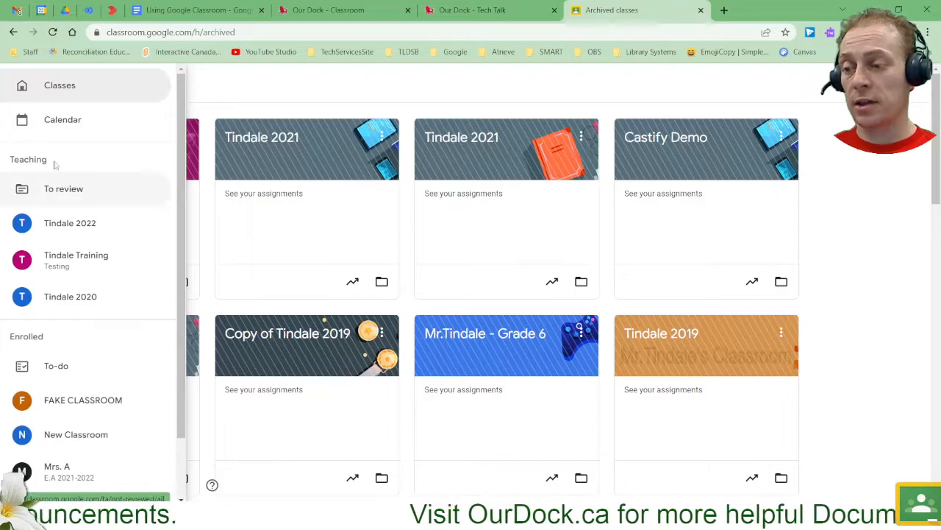
Step: Open the Tindale 2022 class from the Teaching list in the side menu
click(59, 85)
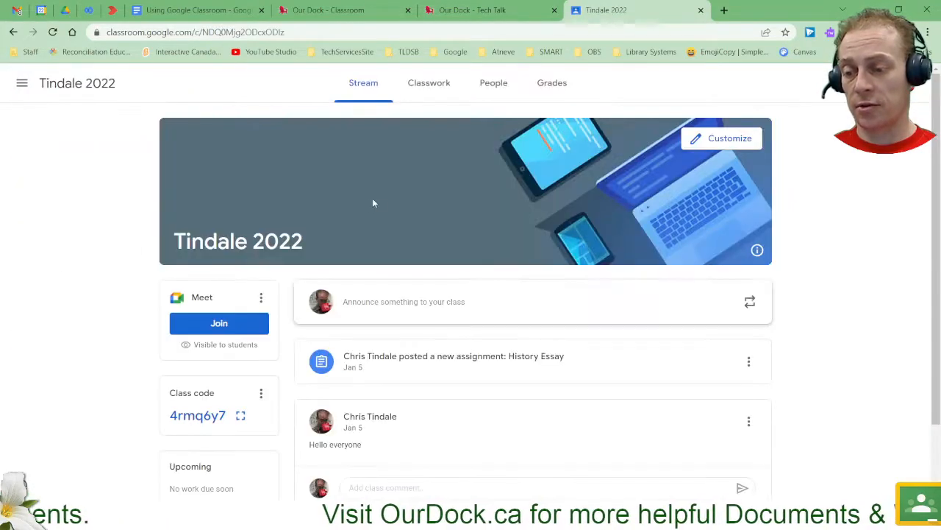
mouse_move(750, 302)
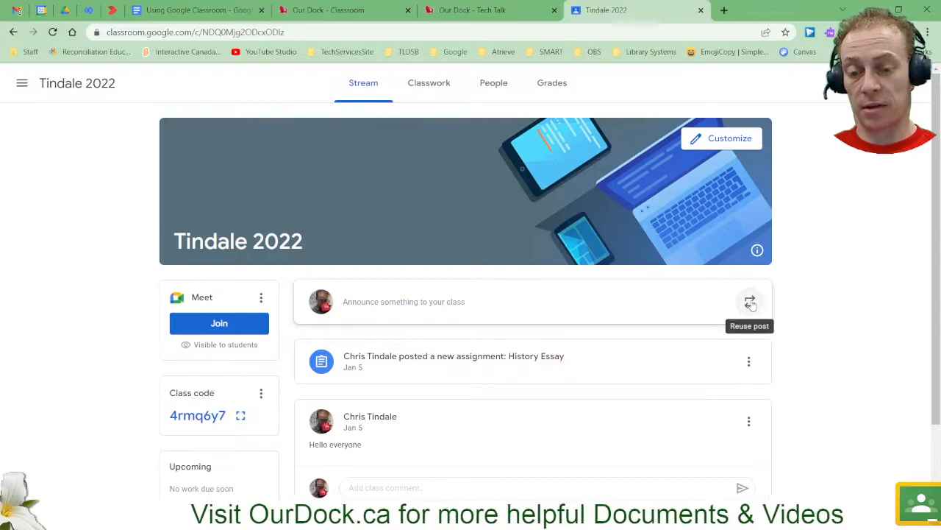
Step: In Reuse post, check Tindale 2021 and find it has no posts
click(749, 301)
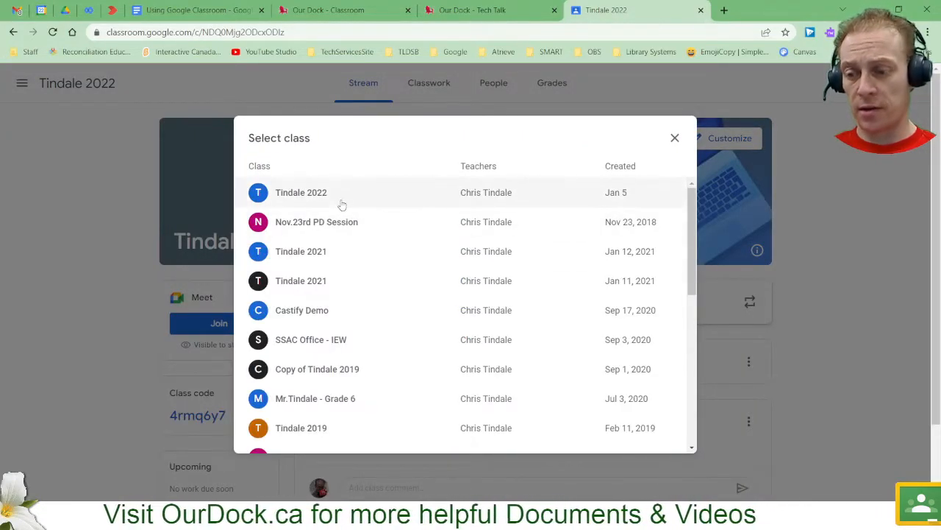
click(300, 251)
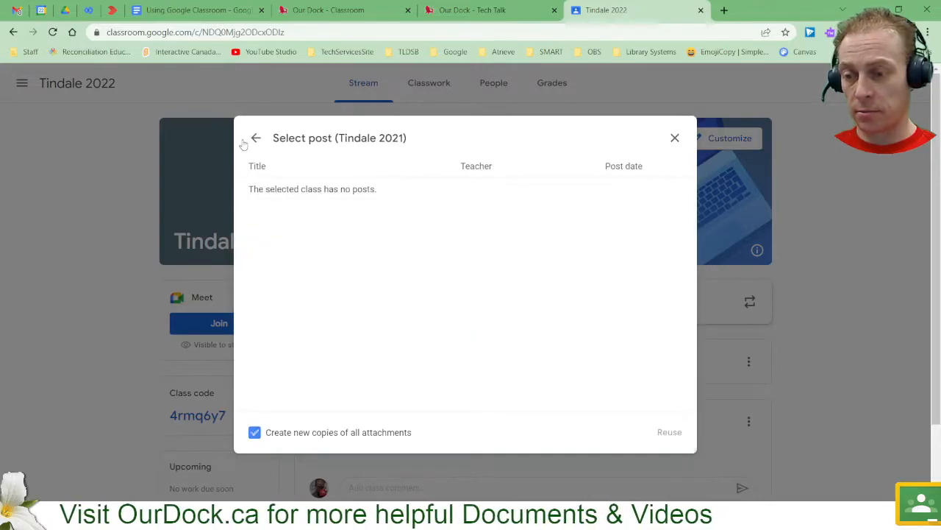
click(255, 137)
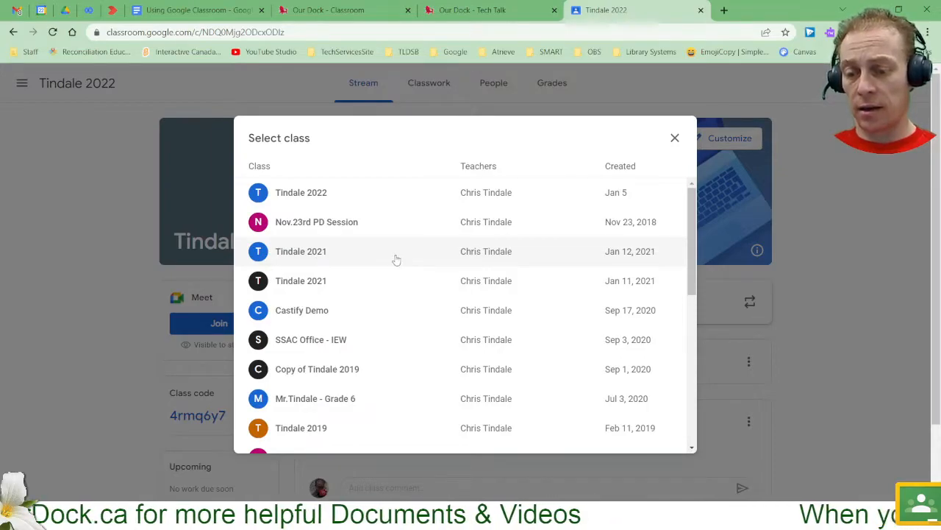
click(301, 251)
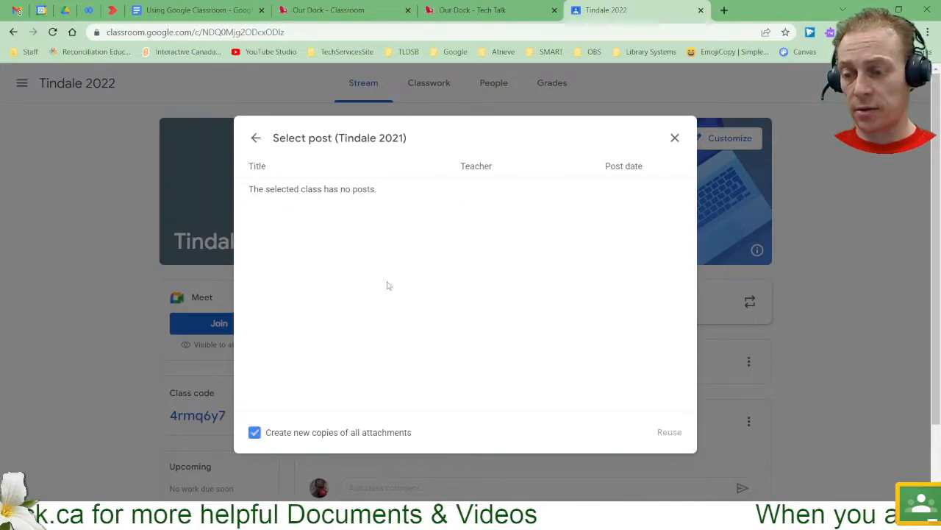
mouse_move(392, 248)
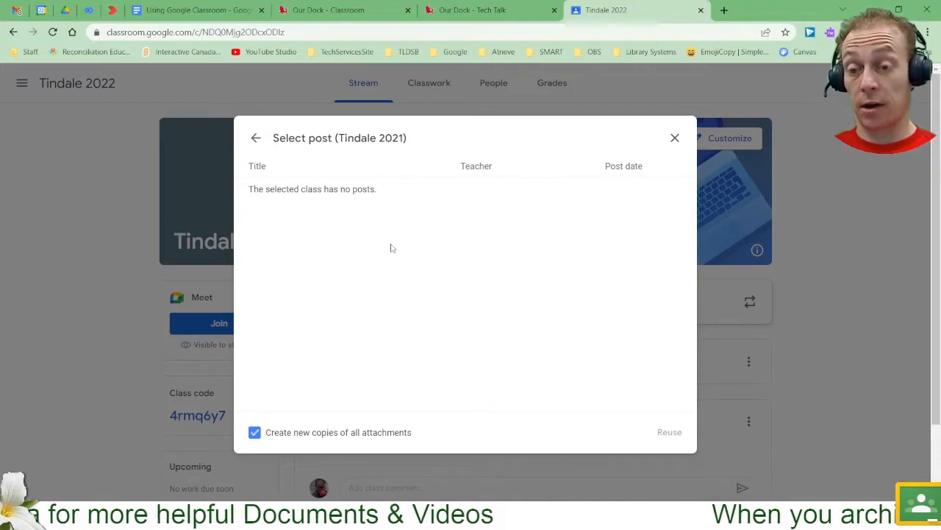
mouse_move(257, 182)
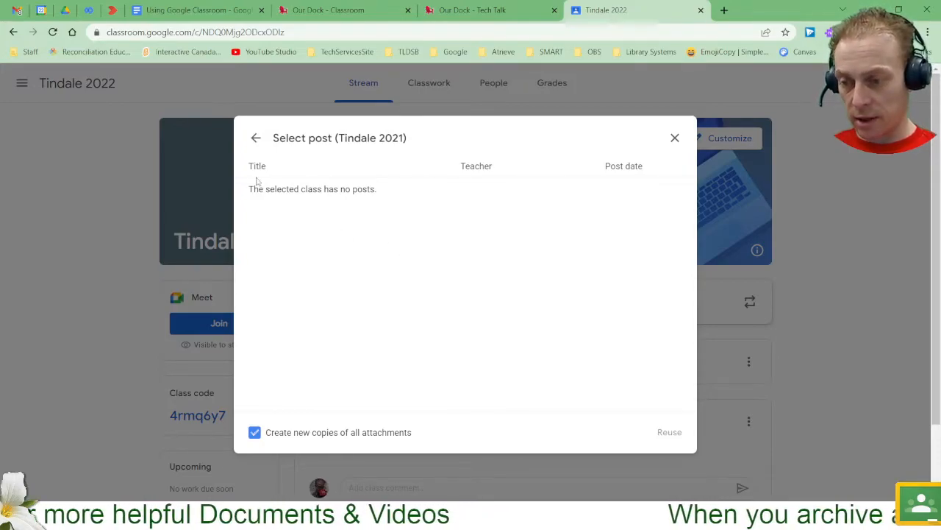
mouse_move(327, 289)
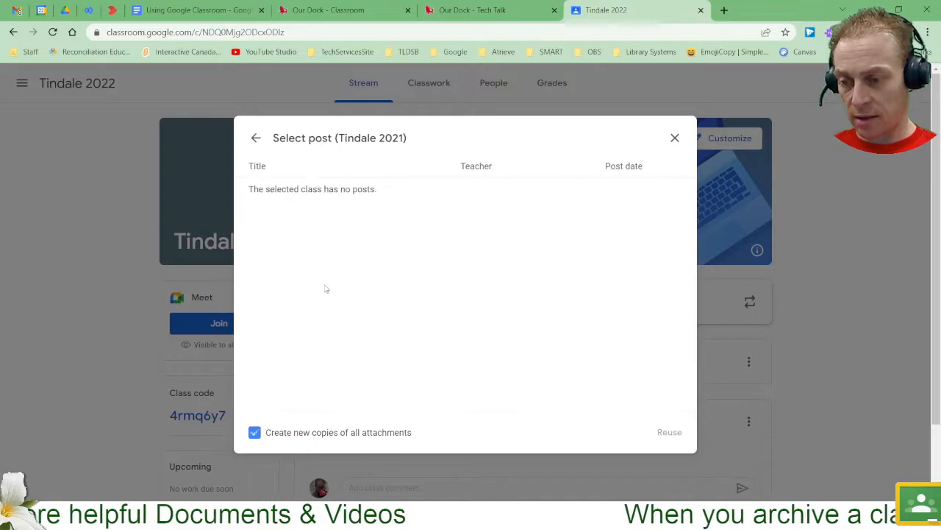
Step: Browse Tindale 2019's posts, then close the Select class dialog without reusing
click(255, 138)
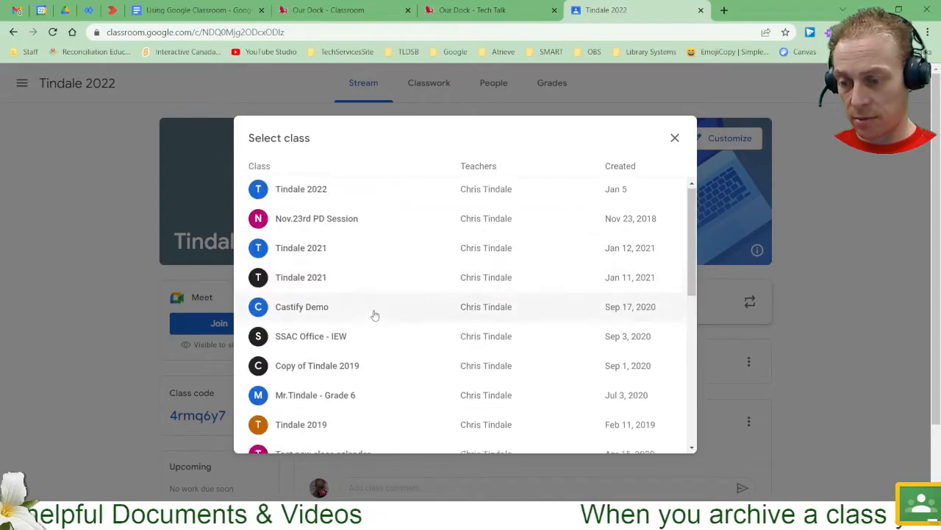
click(301, 424)
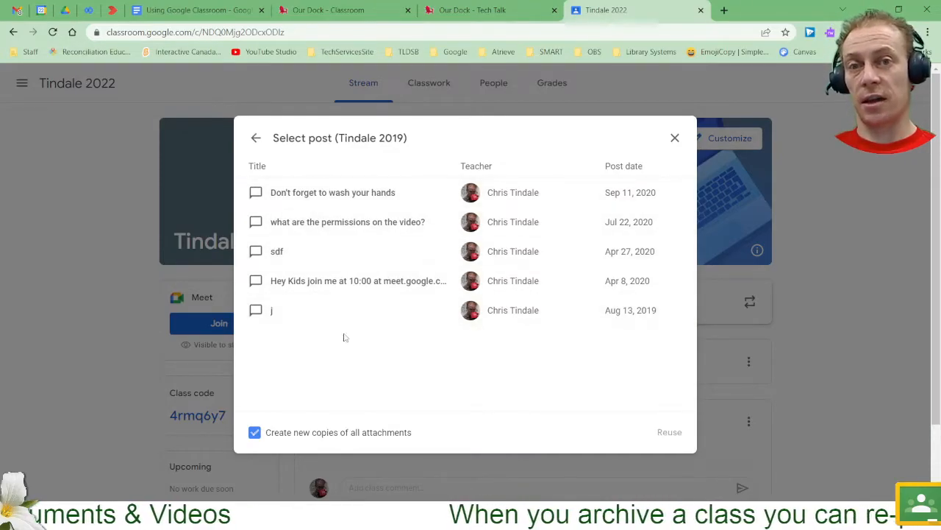
click(255, 137)
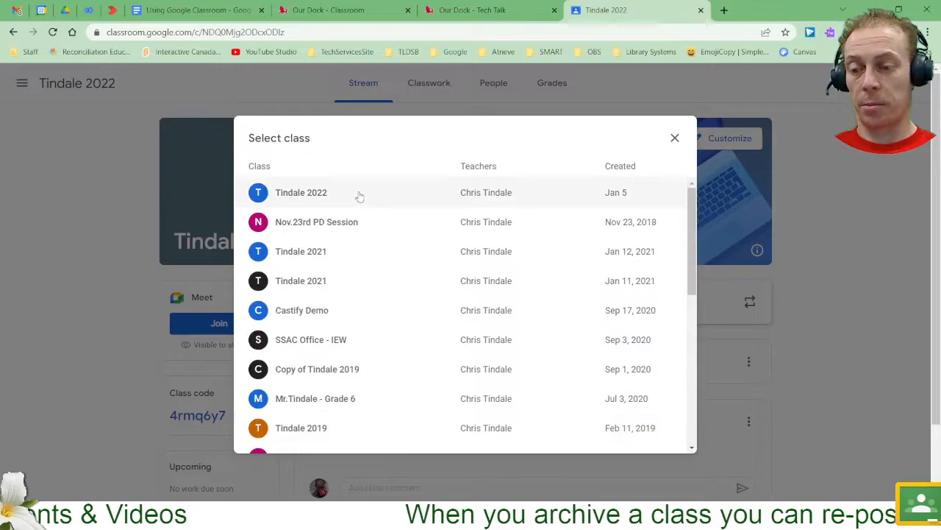
click(675, 138)
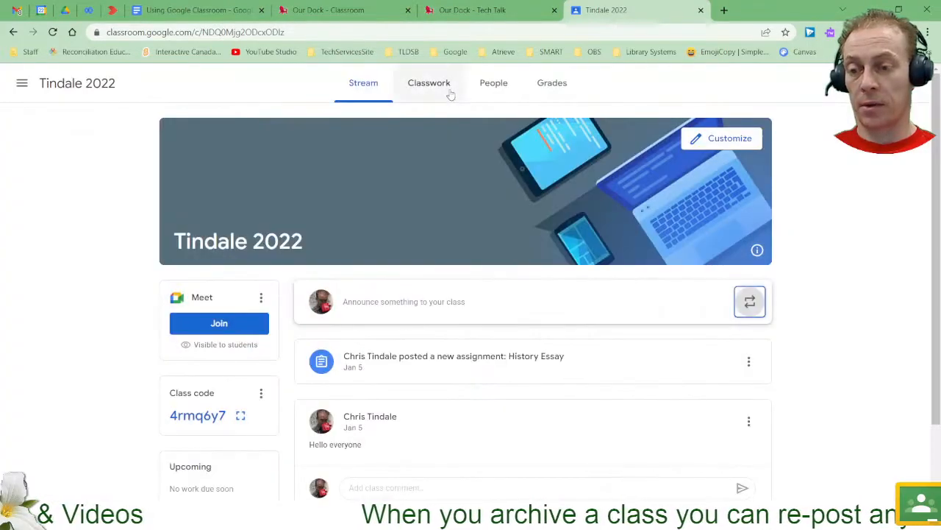
Step: From Tindale 2022's Classwork page, start Reuse post and view Tindale 2019's posts
click(429, 82)
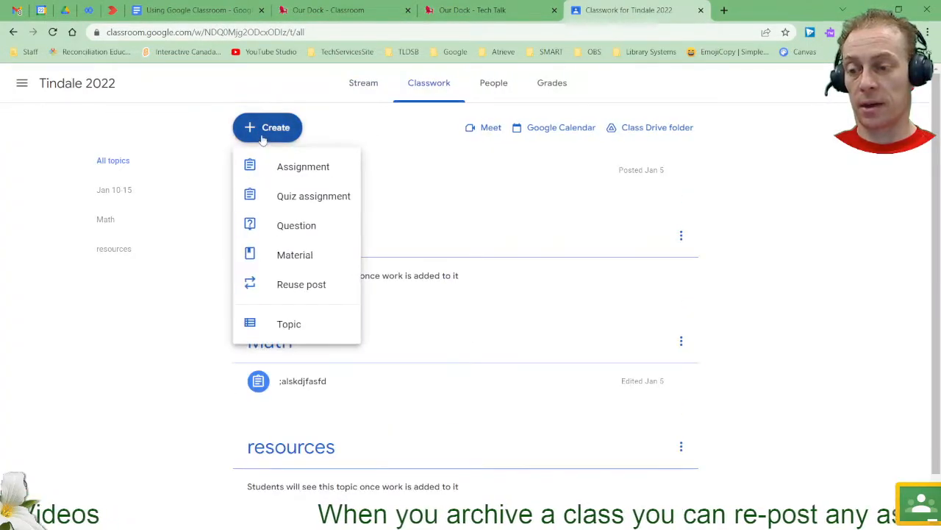
mouse_move(321, 306)
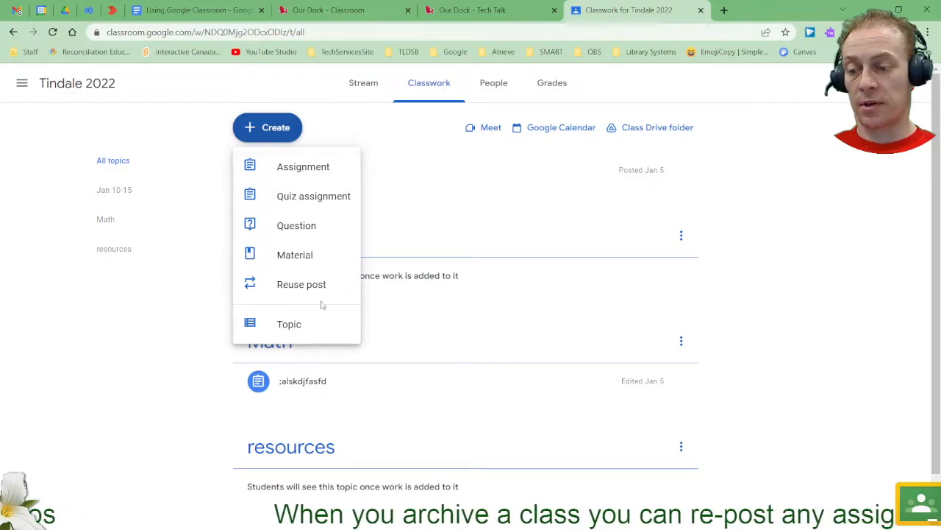
mouse_move(301, 284)
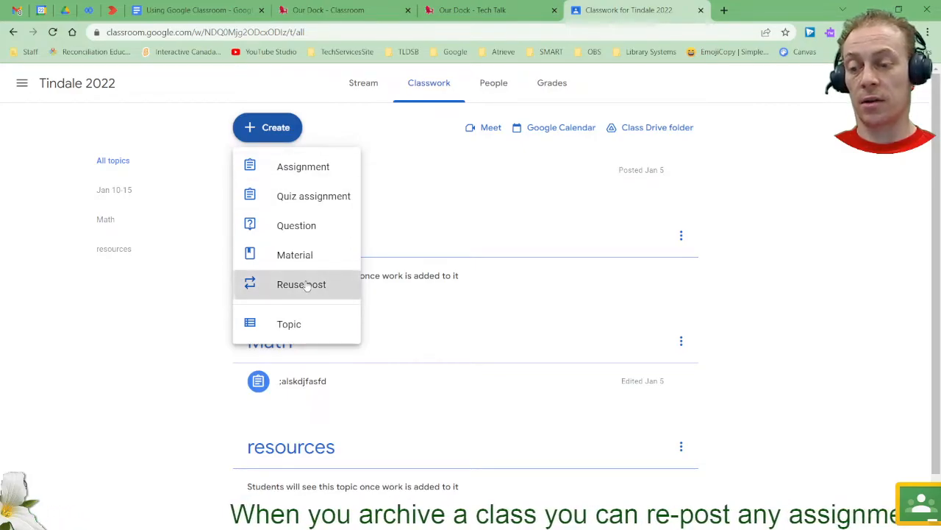
click(301, 283)
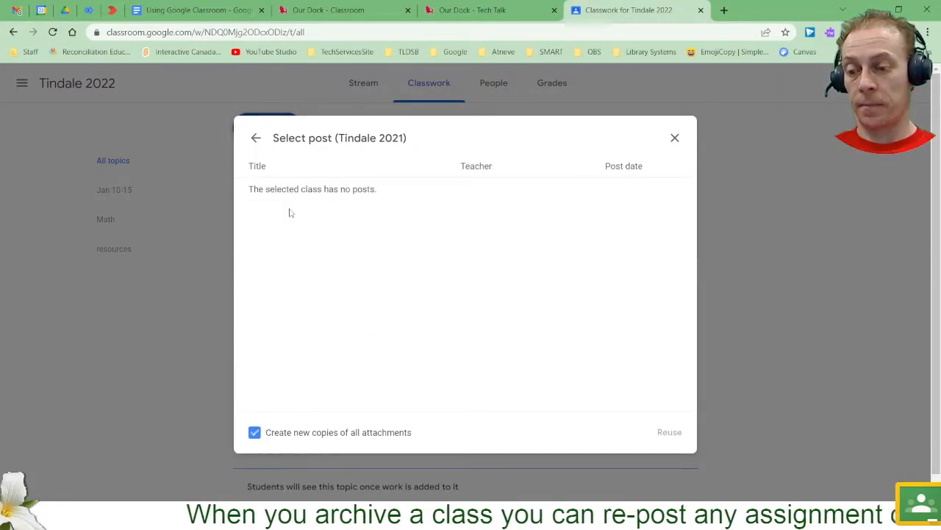
click(255, 137)
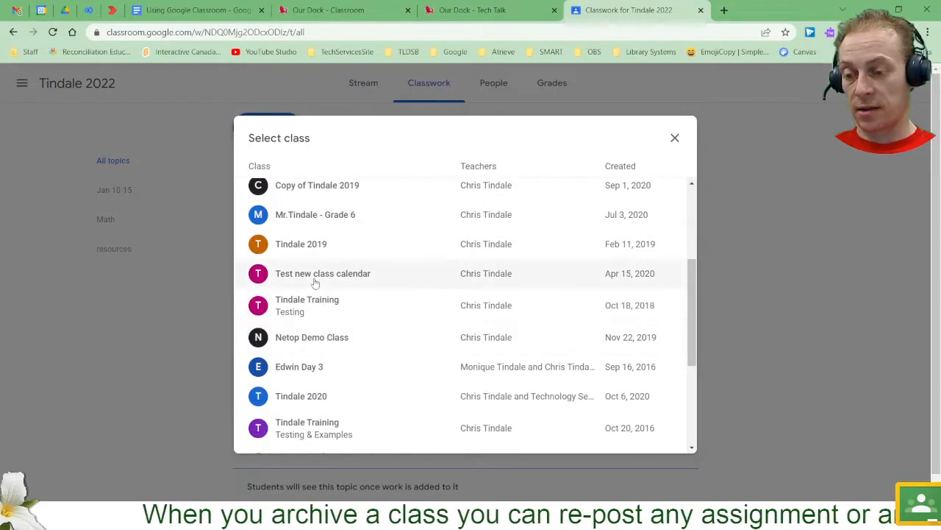
click(300, 244)
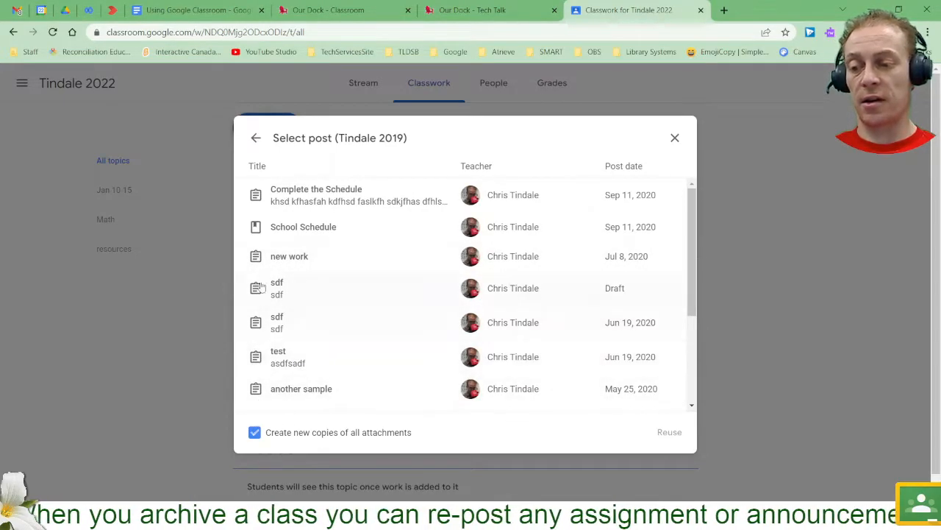
mouse_move(256, 137)
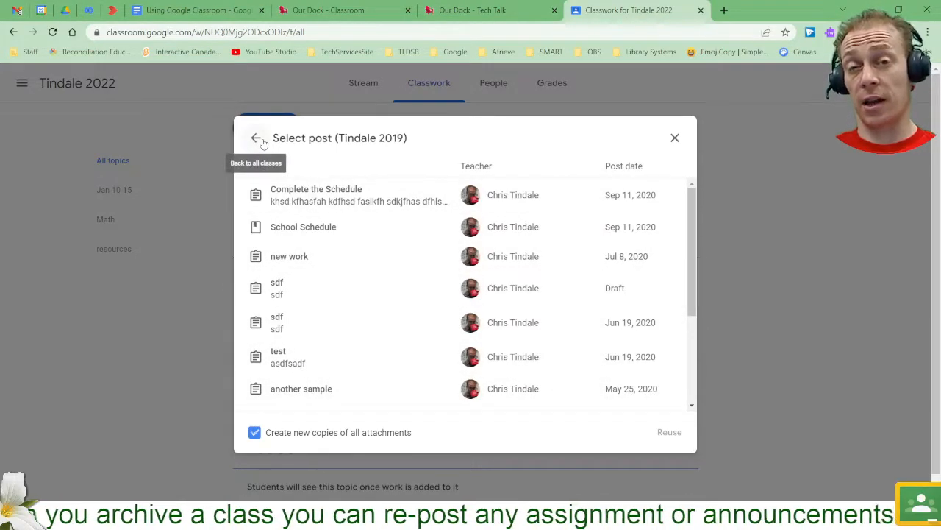
Step: Close the reuse dialog and return to the Archived classes page
click(255, 137)
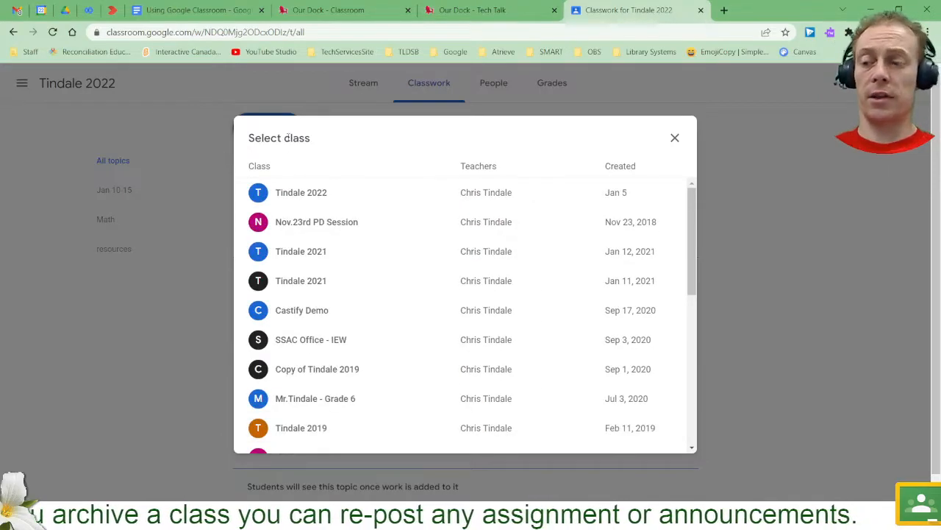
click(674, 137)
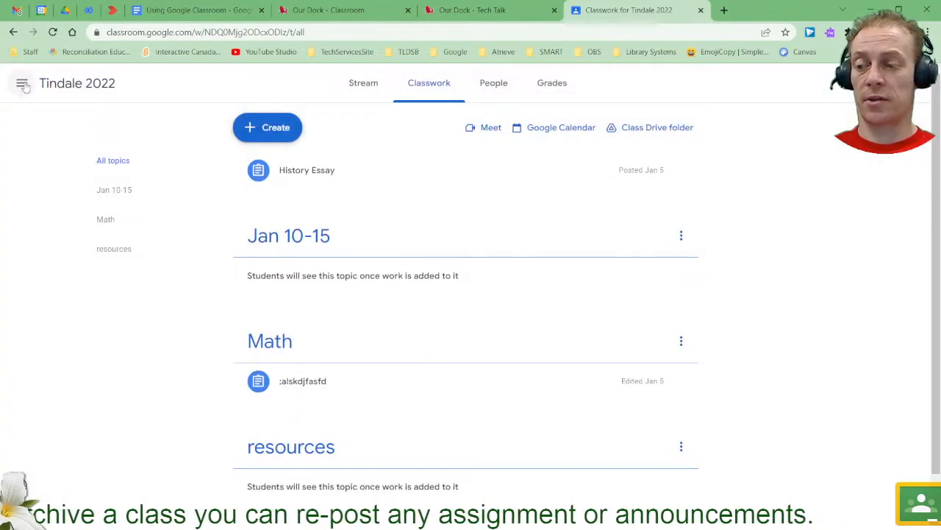
click(22, 83)
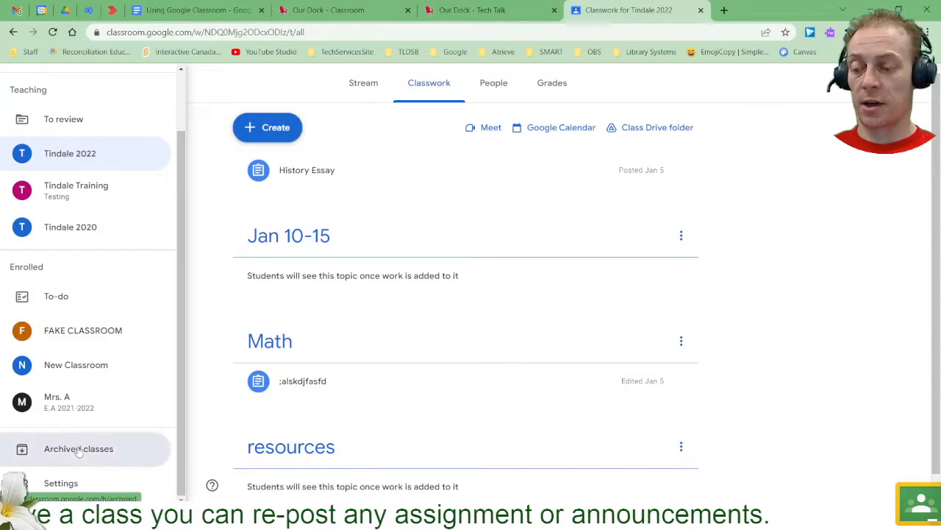
click(79, 448)
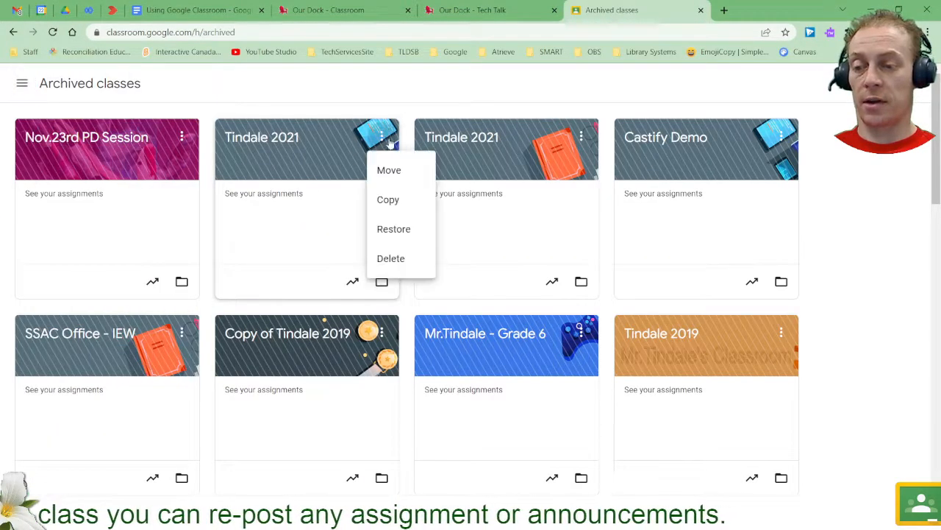
mouse_move(391, 258)
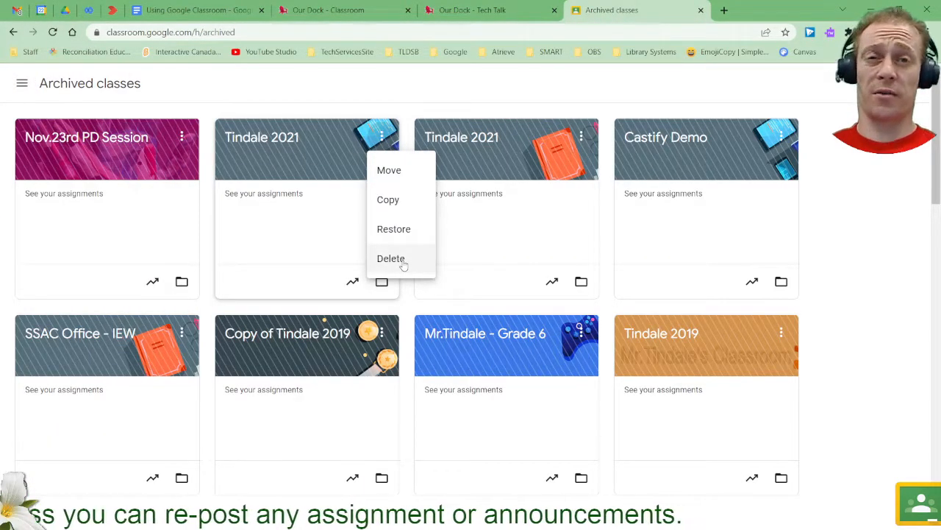